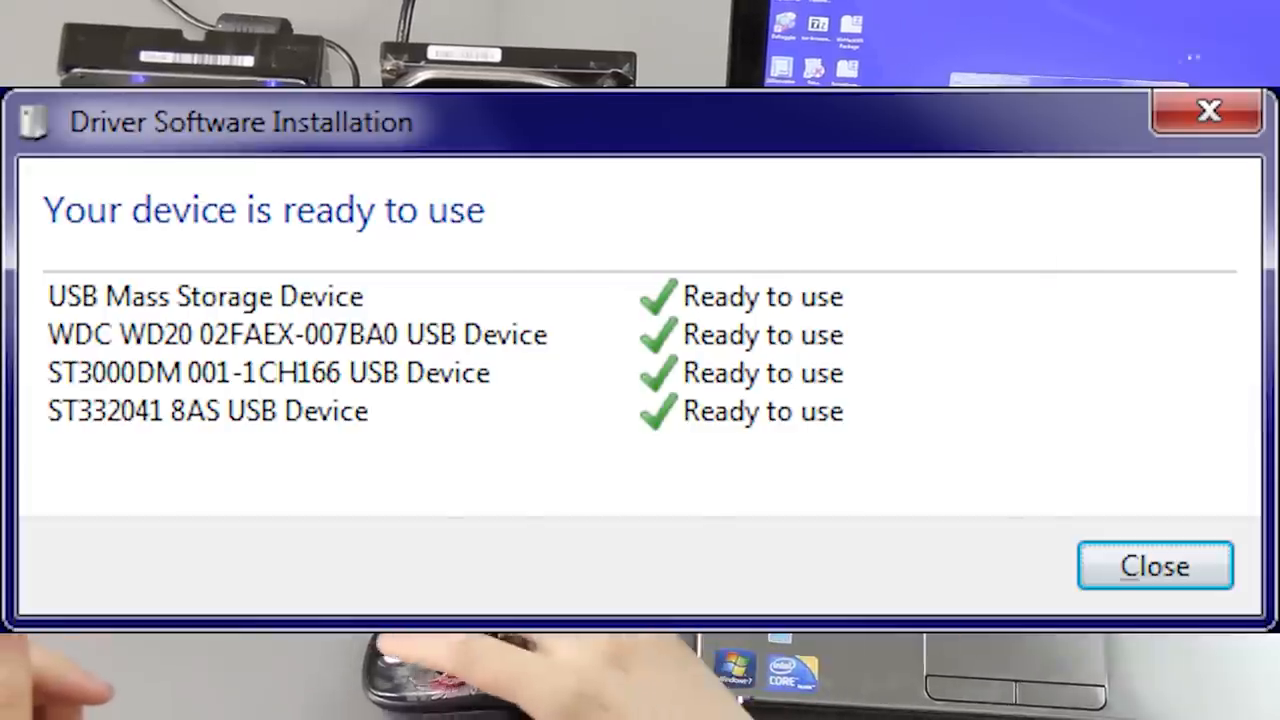
# Dismiss the Driver Software Installation notice confirming the docked USB drives are ready
pyautogui.click(1156, 566)
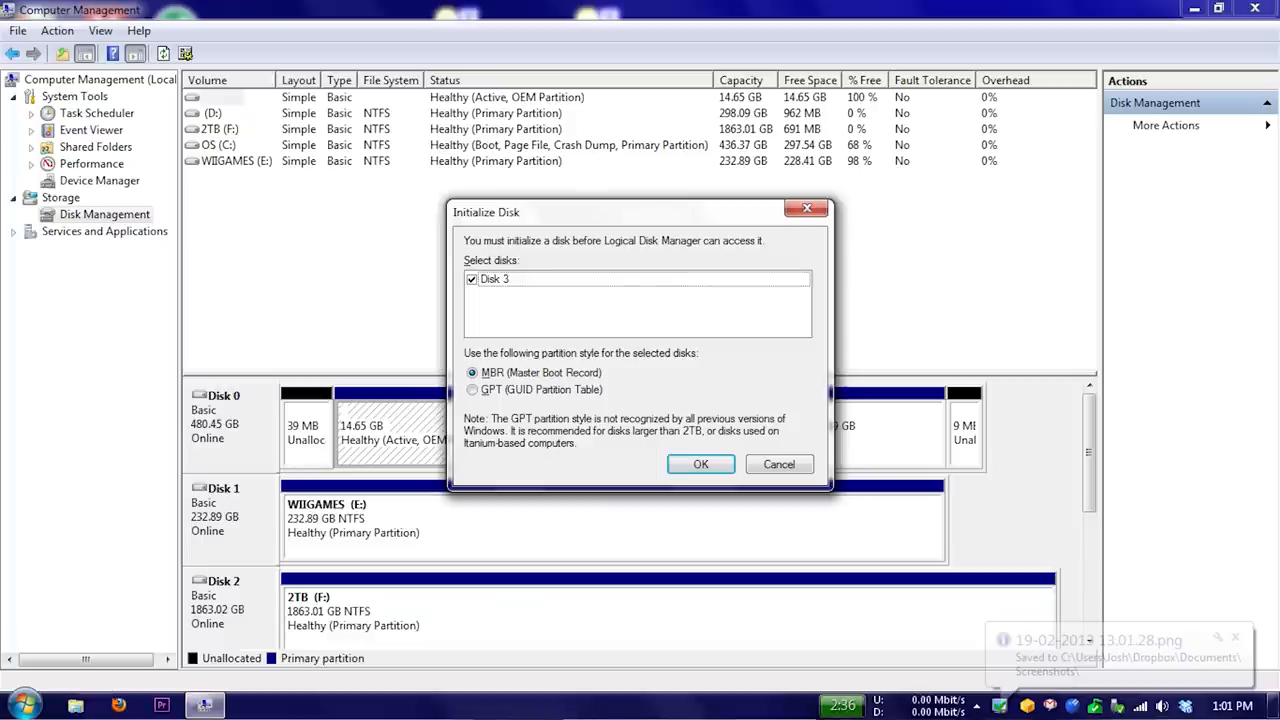